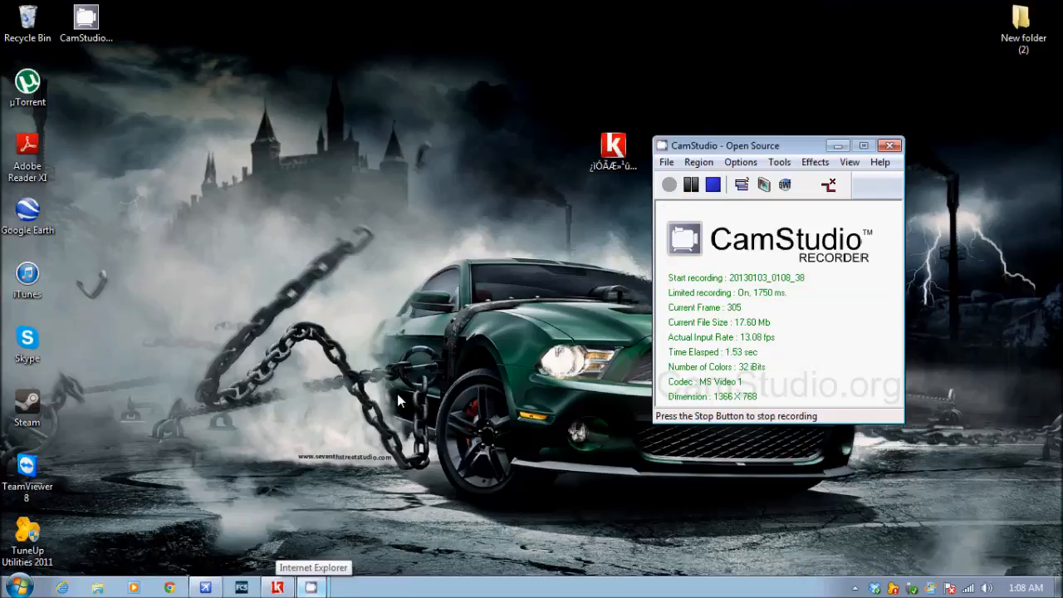
pyautogui.moveTo(513, 422)
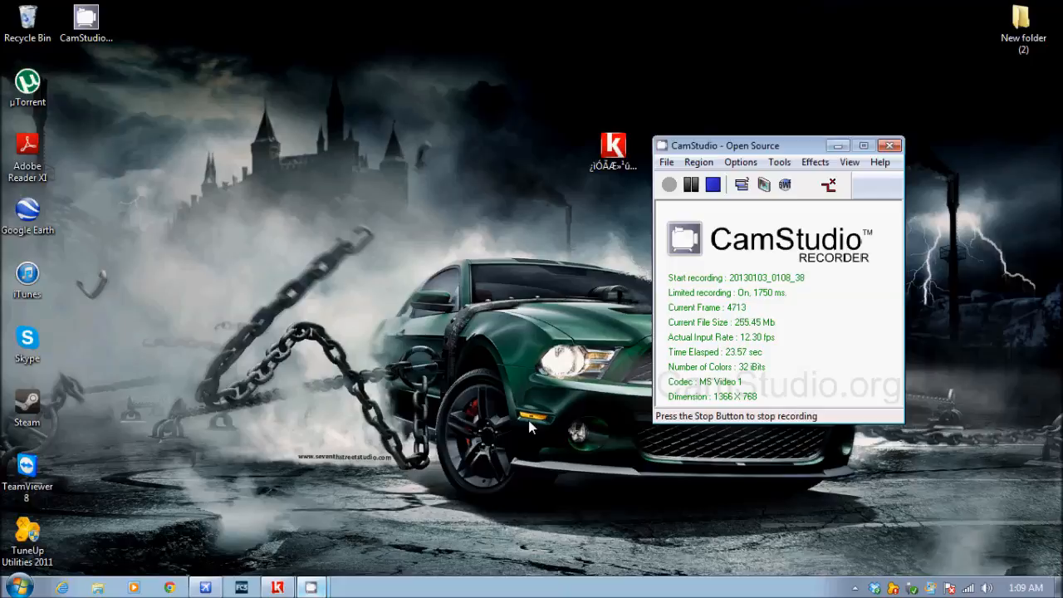
pyautogui.moveTo(532, 455)
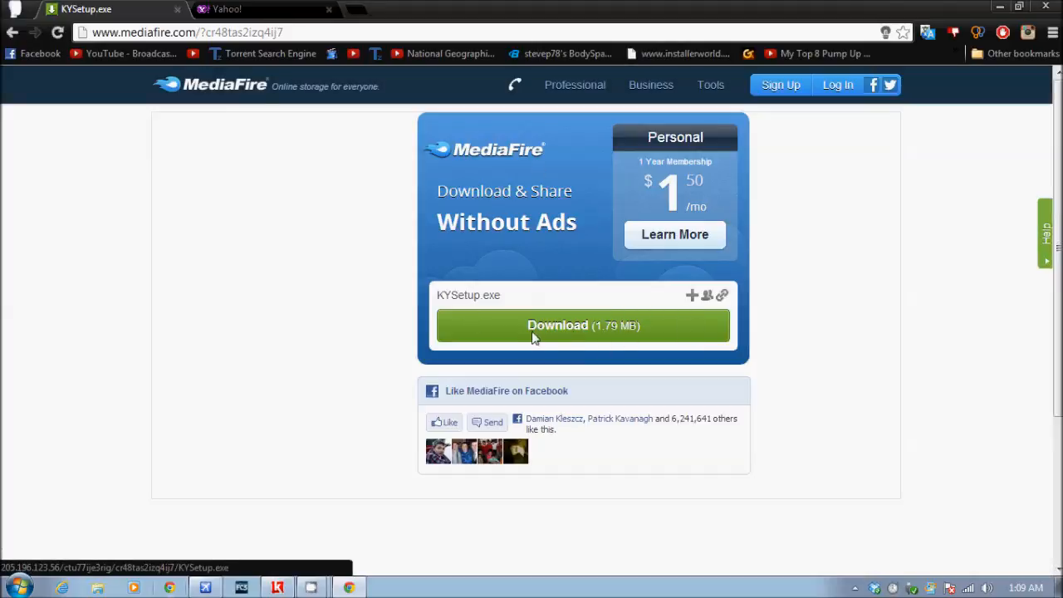
# Download the KYSetup.exe installer (1.79 MB) from the MediaFire sharing page.
pyautogui.click(583, 324)
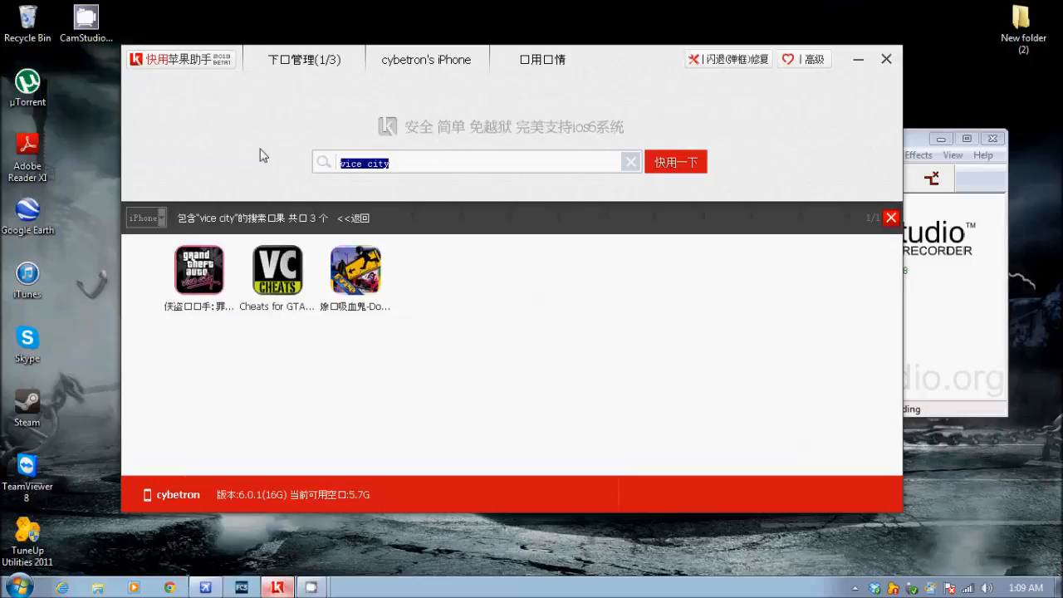
# Clear the old search and browse through the next pages of popular apps.
pyautogui.click(631, 161)
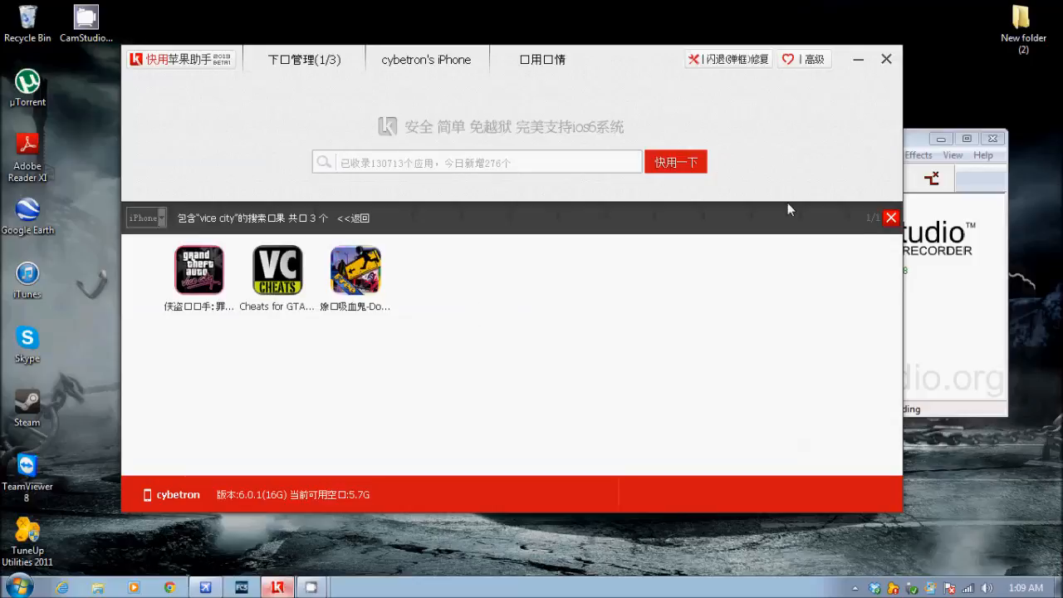
pyautogui.click(890, 217)
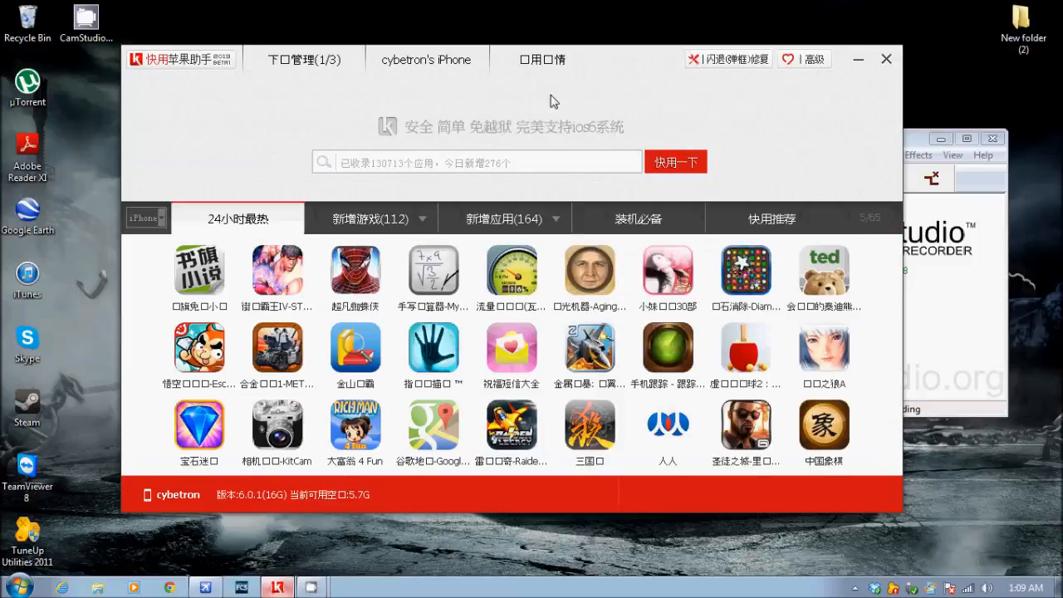
pyautogui.click(883, 347)
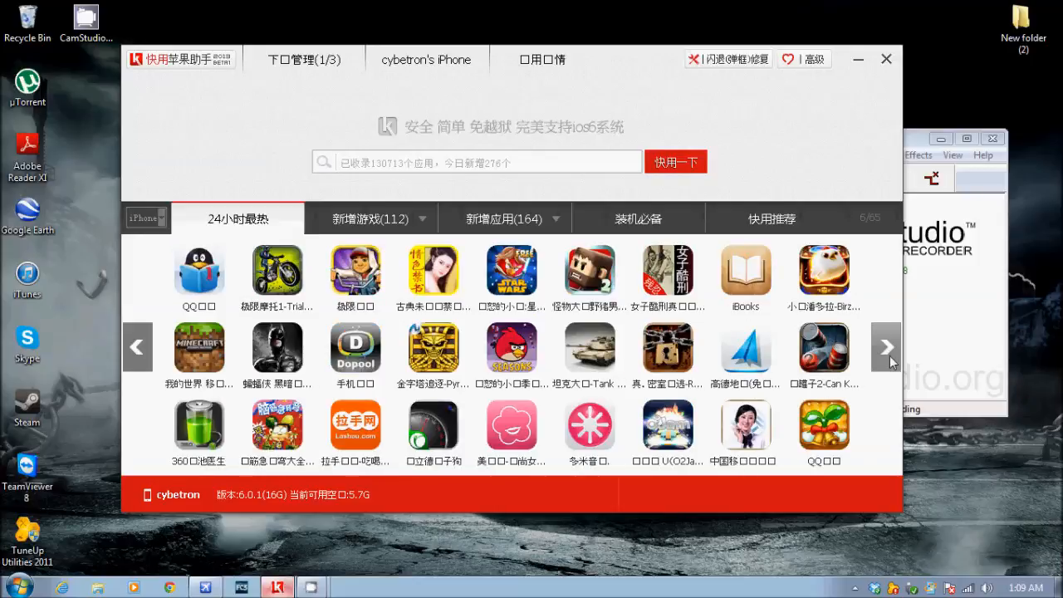
pyautogui.click(885, 347)
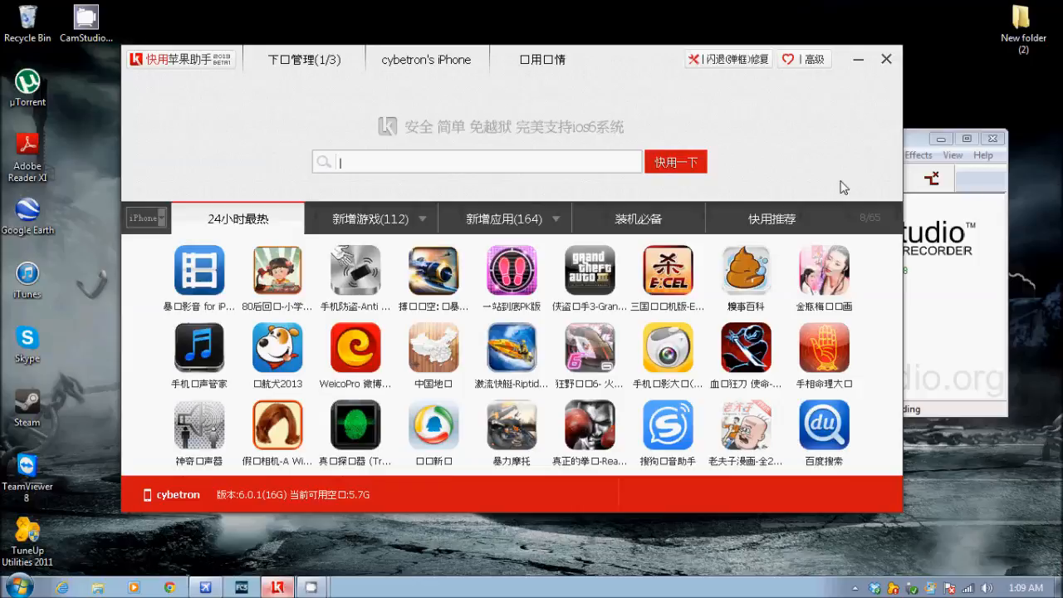
# Search for 'vice city' to list the Grand Theft Auto Vice City results.
pyautogui.write('vice city')
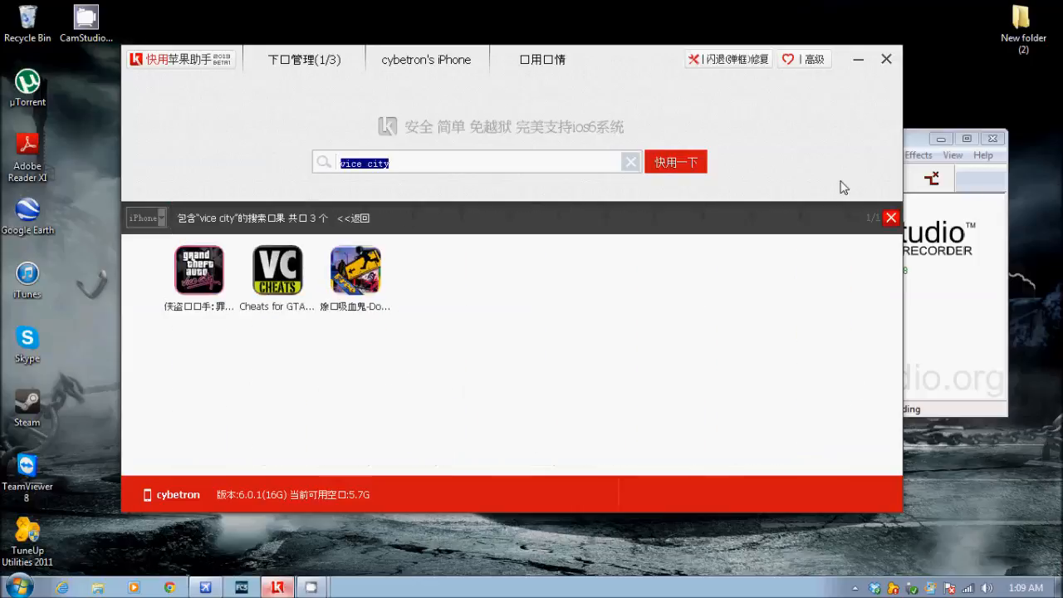
pyautogui.click(199, 269)
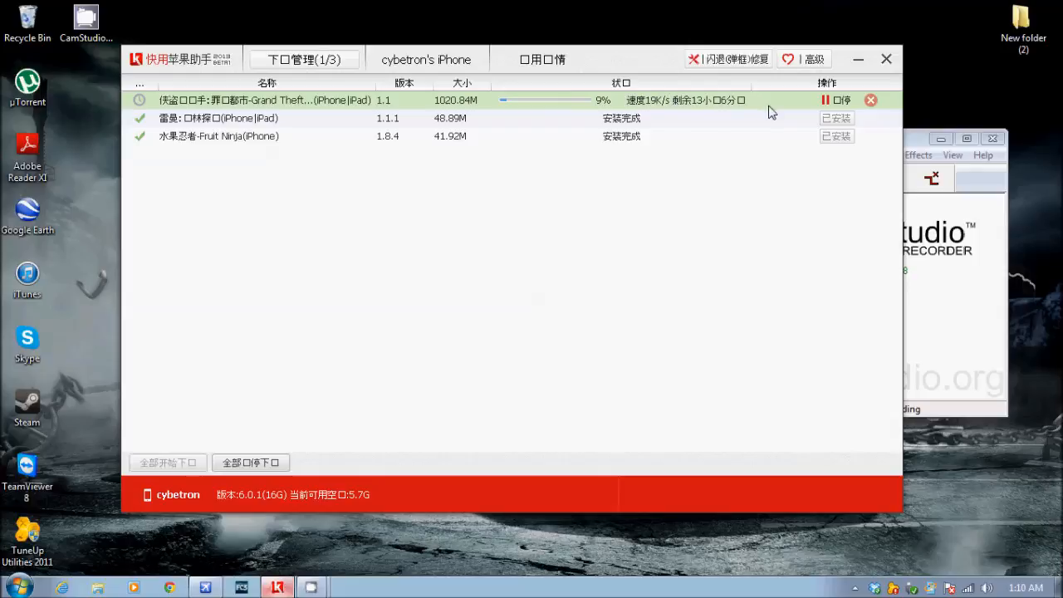
pyautogui.moveTo(402, 126)
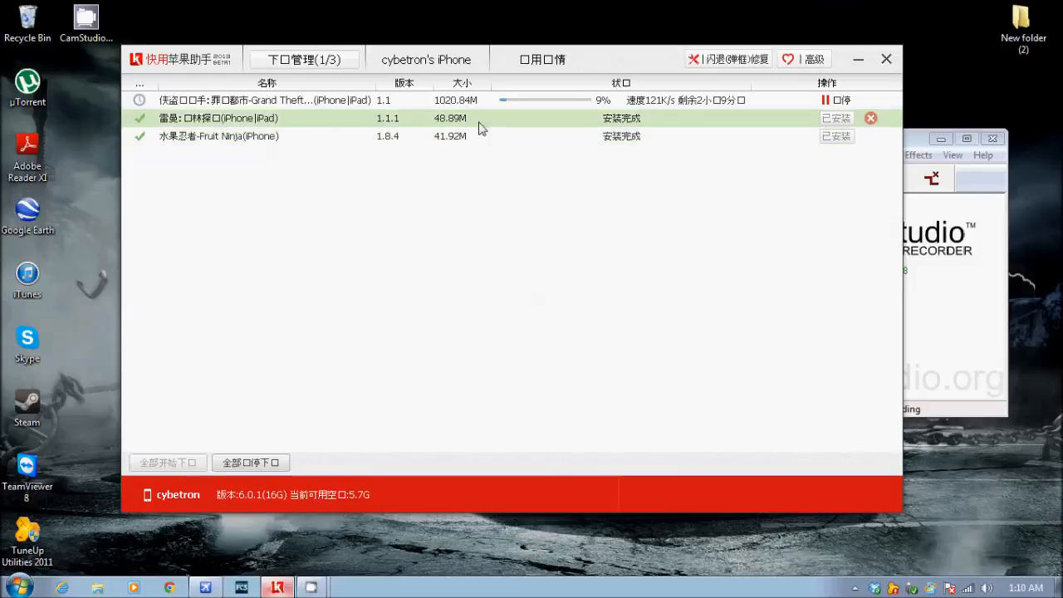
# Reinstall Fruit Ninja to the iPhone from the Download Manager while Vice City downloads.
pyautogui.click(837, 137)
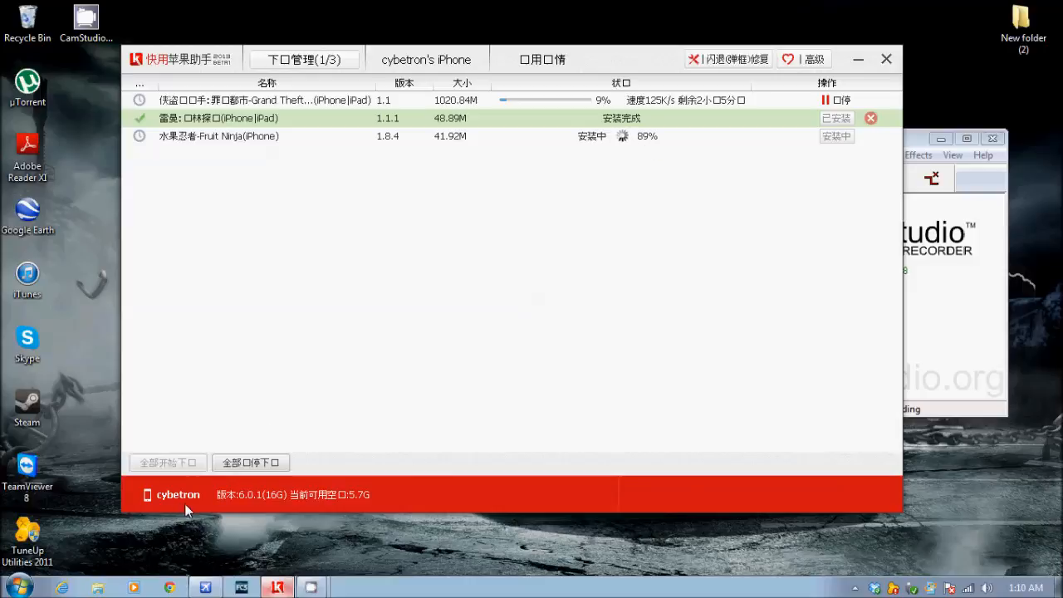
pyautogui.moveTo(497, 355)
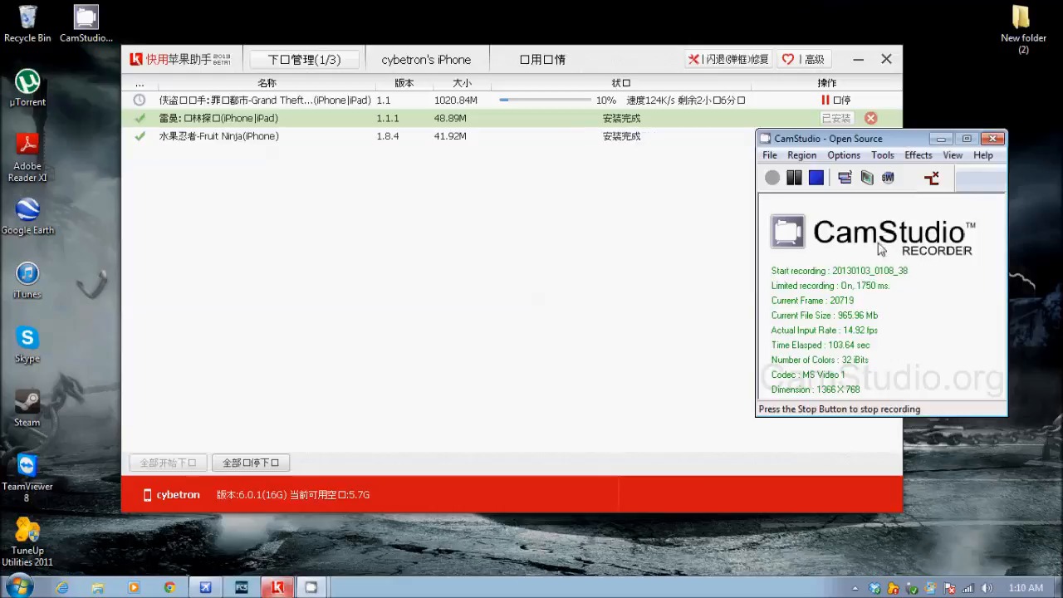
pyautogui.moveTo(823, 226)
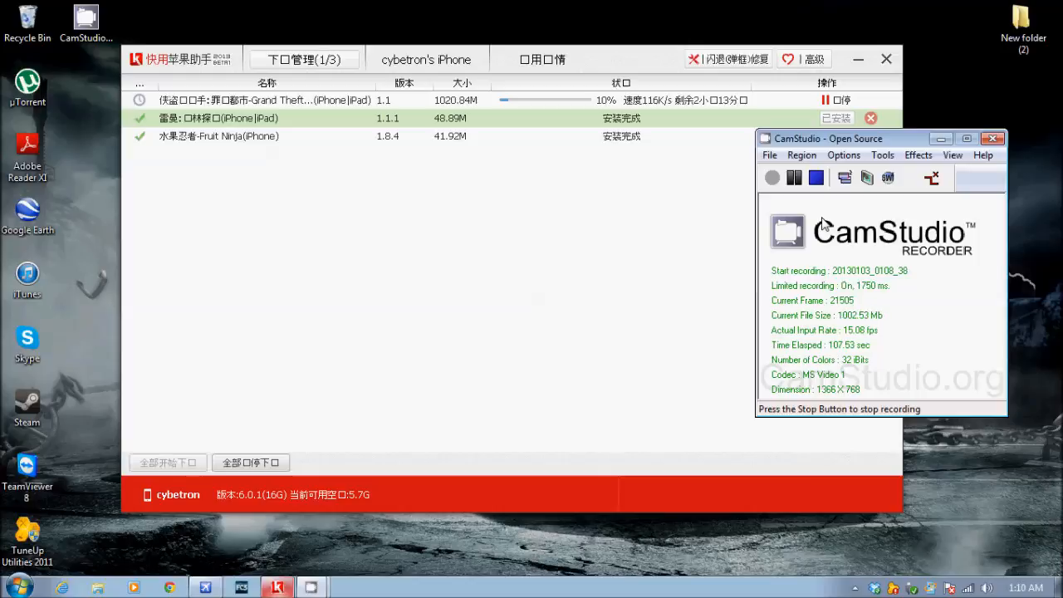
pyautogui.moveTo(465, 87)
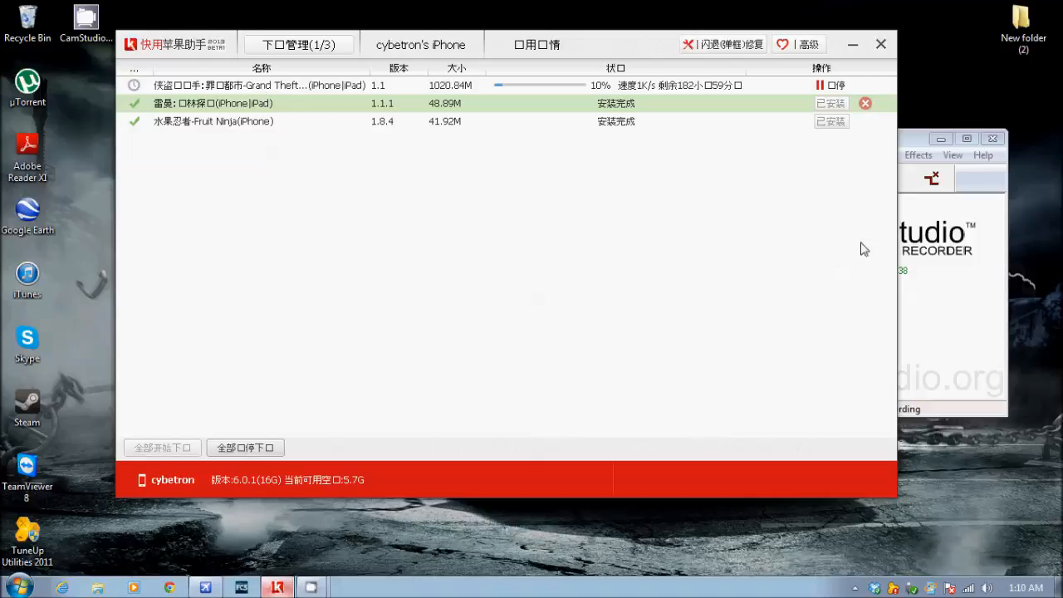
pyautogui.moveTo(927, 311)
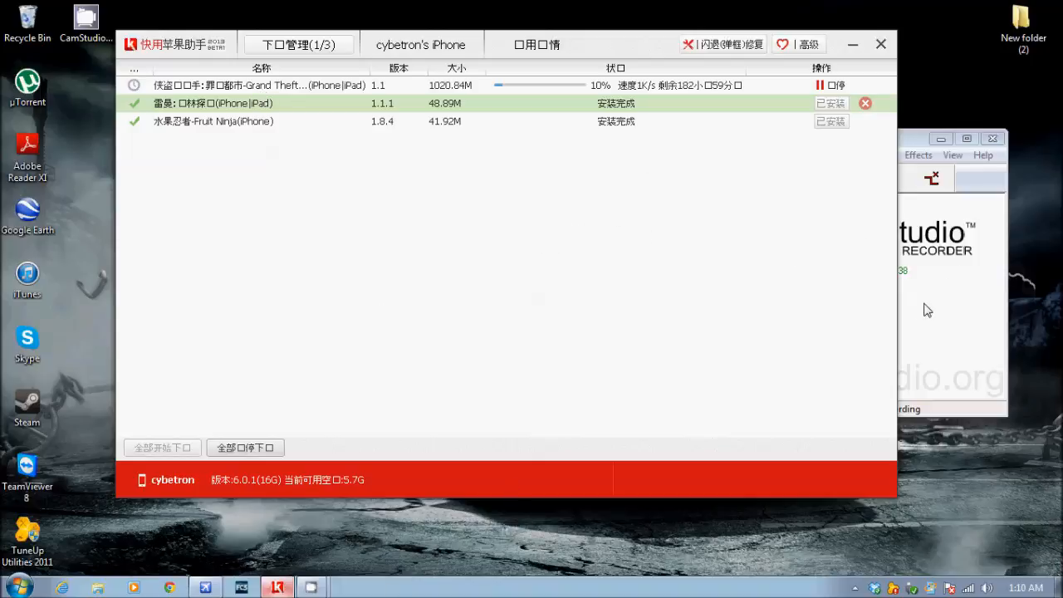